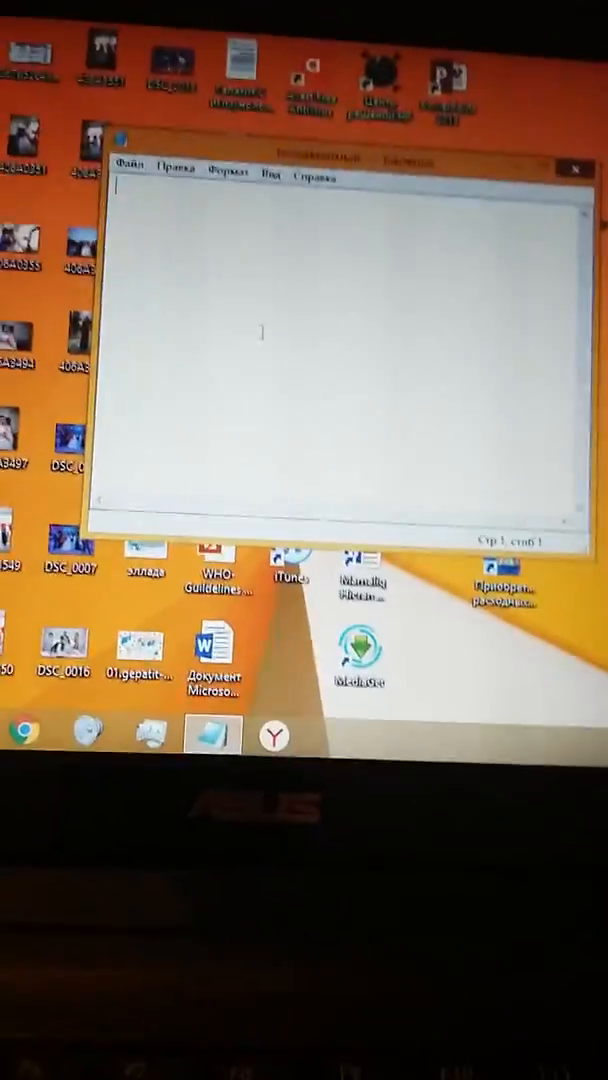
- Paste the copied download script into the empty note from the context menu
{"action": "right_click", "coordinate": [264, 330]}
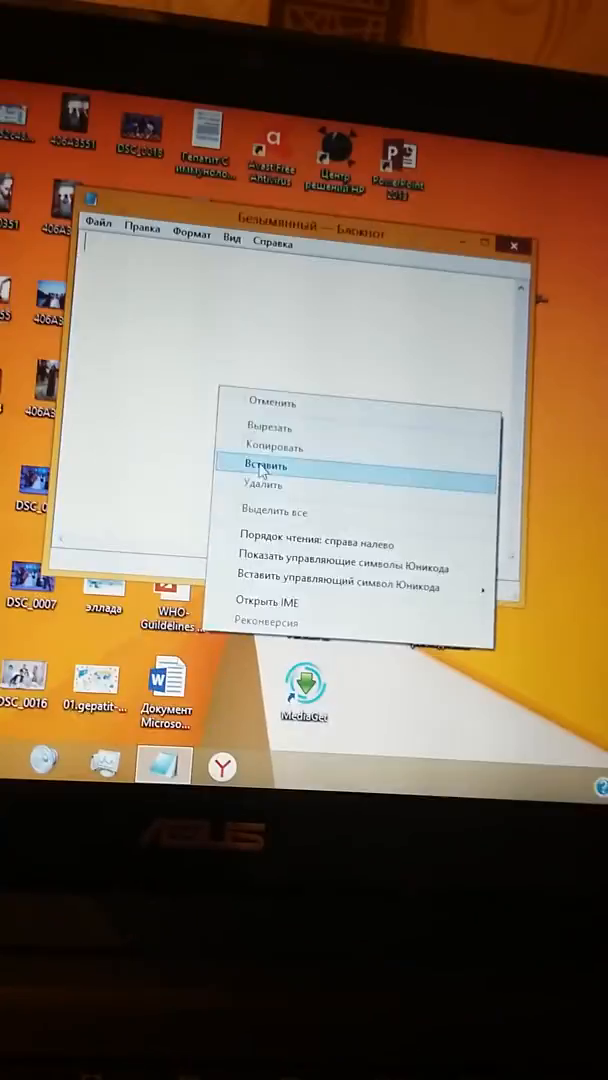
{"action": "left_click", "coordinate": [270, 466]}
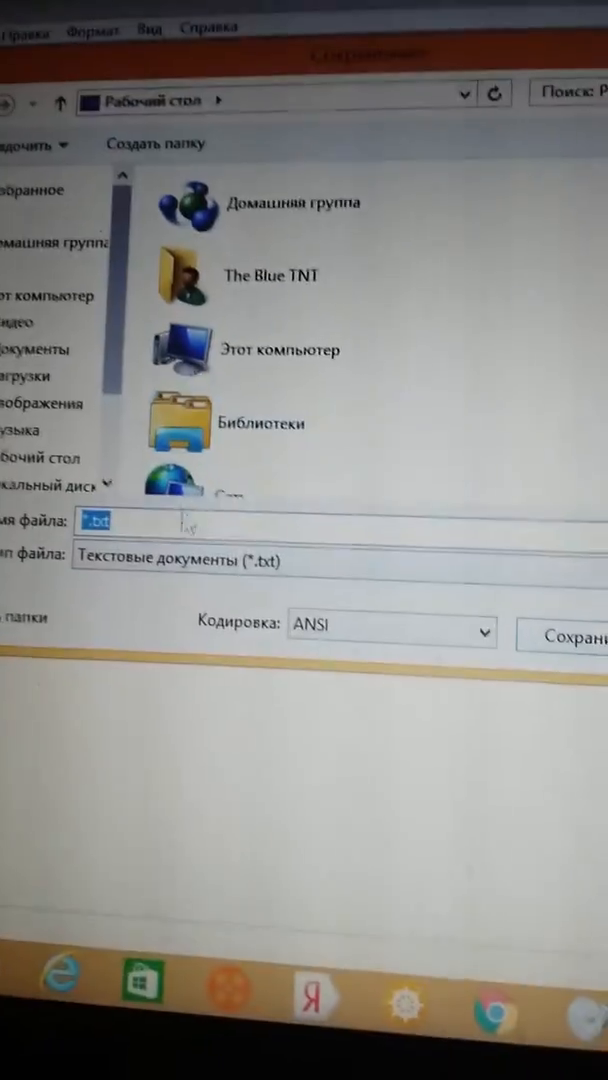
- Switch the save dialog's file type from text documents to Все файлы (All files)
{"action": "left_click", "coordinate": [280, 560]}
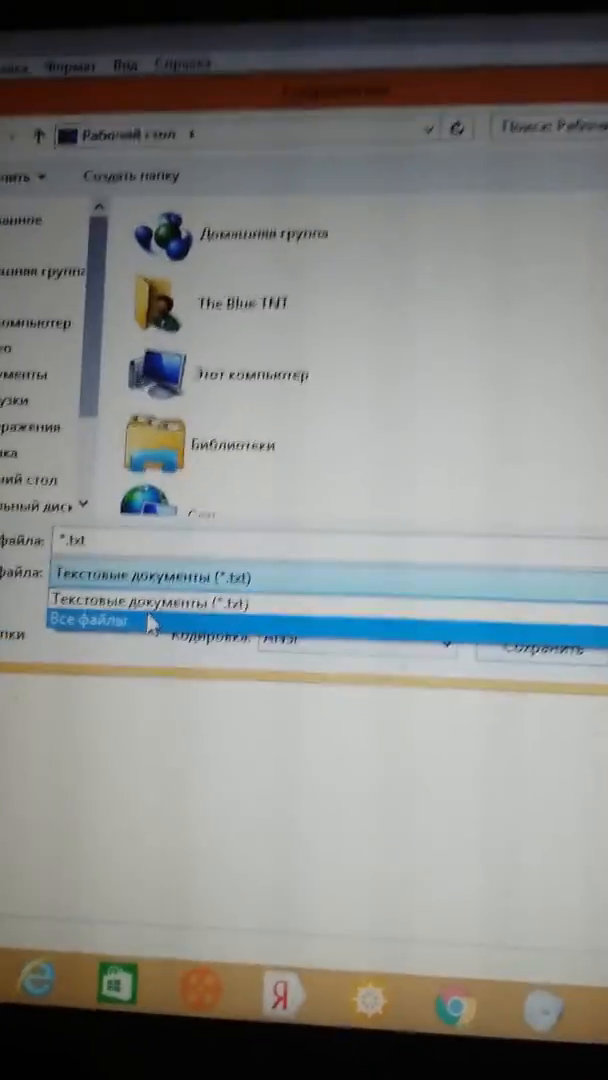
{"action": "left_click", "coordinate": [90, 620]}
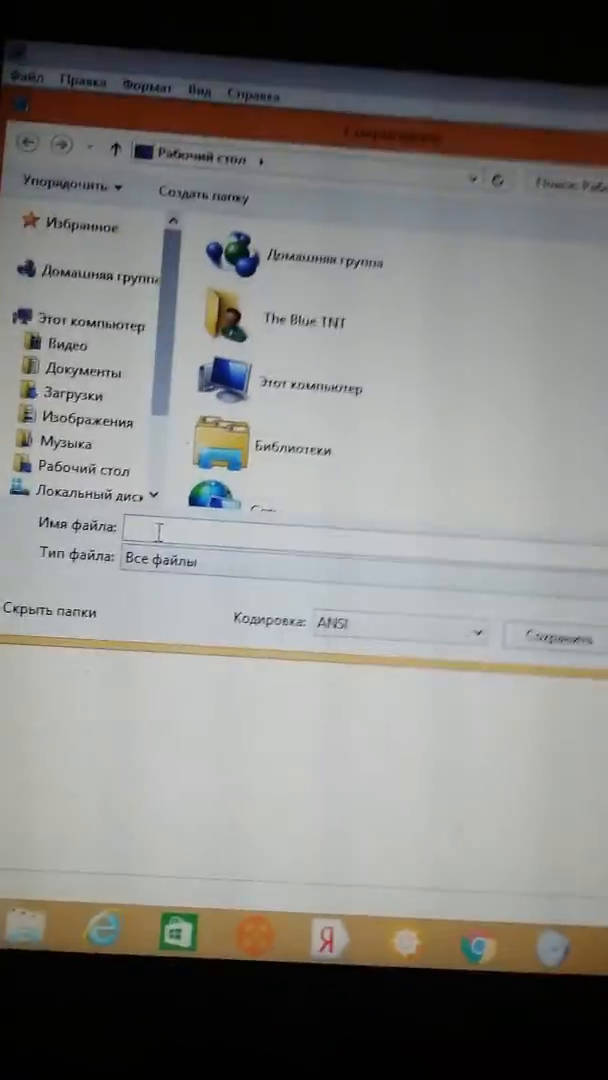
- Name the file 'Chilled Windows Installer.bat' and save it to the desktop
{"action": "type", "text": "CC"}
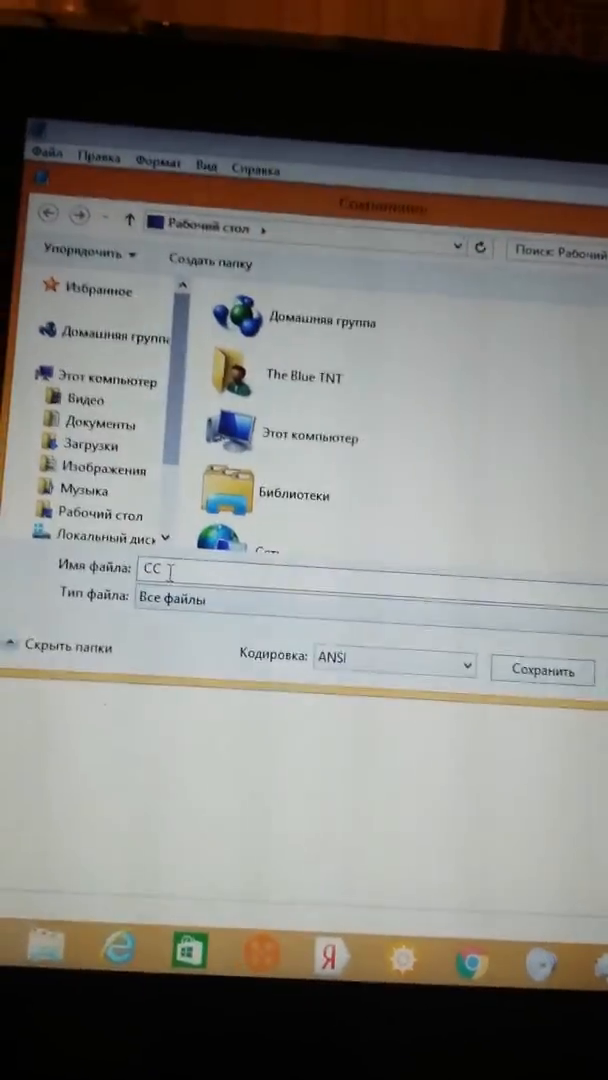
{"action": "type", "text": "Chilled"}
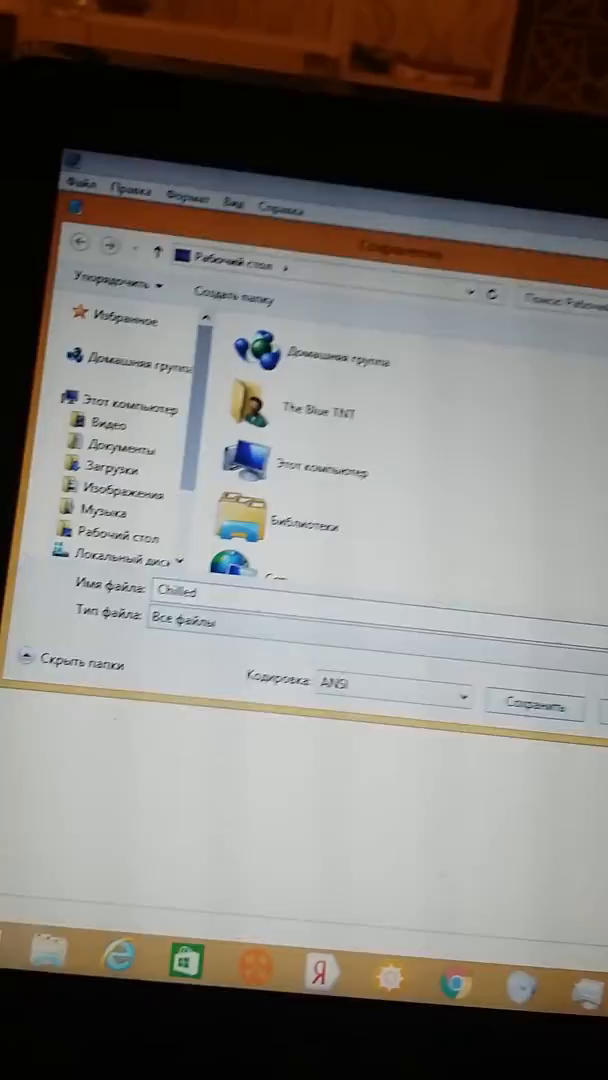
{"action": "type", "text": "Win"}
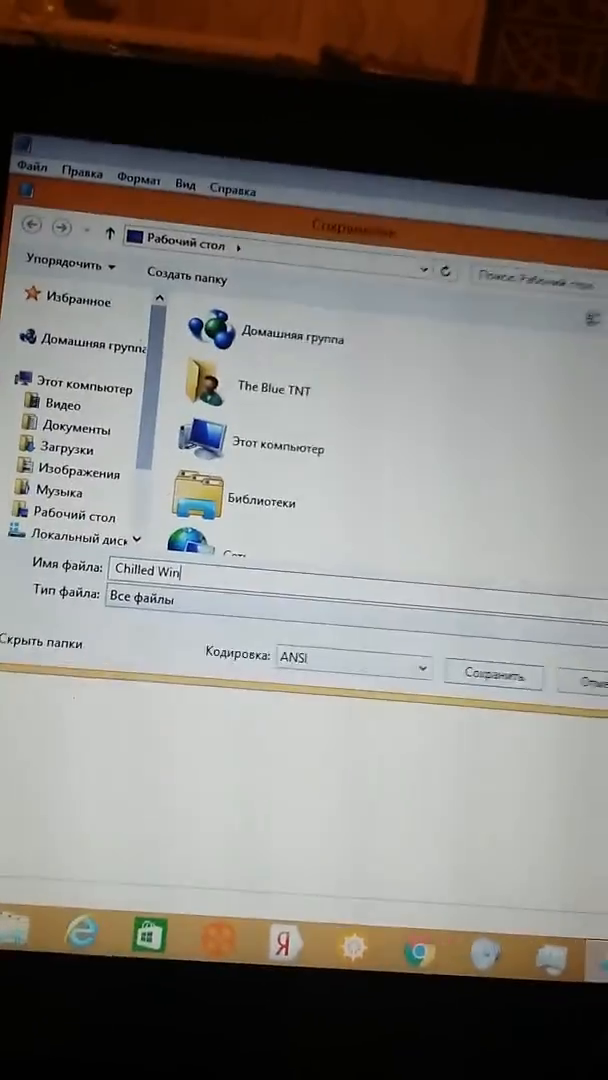
{"action": "type", "text": "dows Installer."}
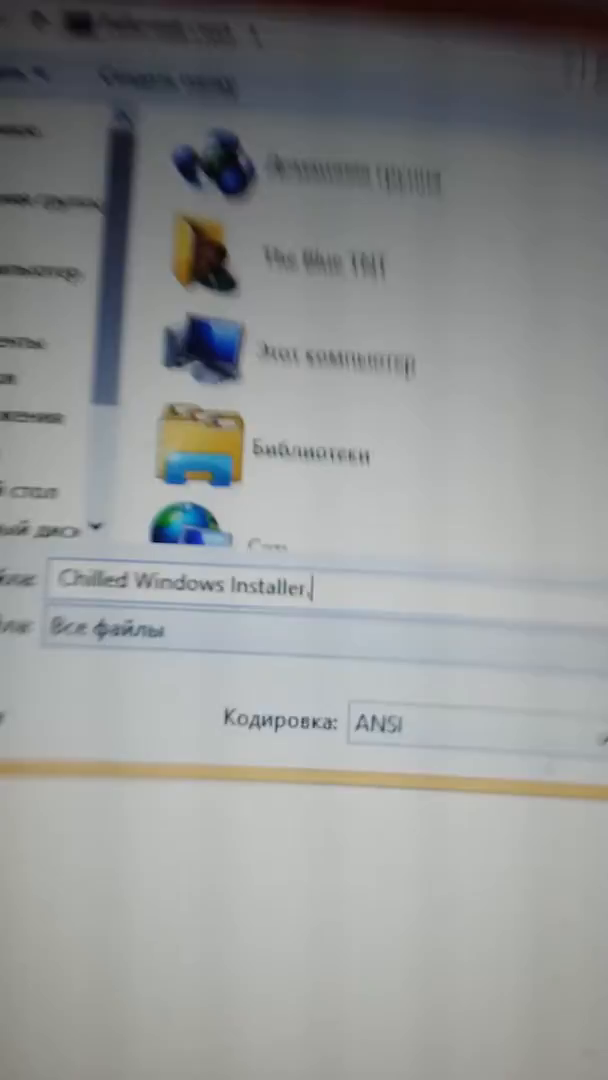
{"action": "type", "text": "b"}
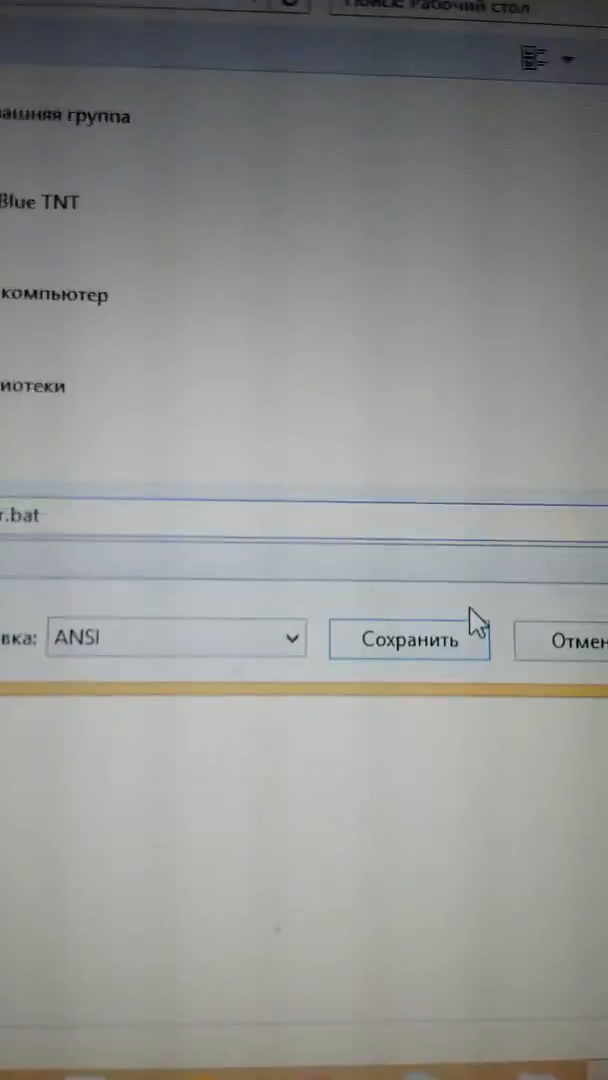
{"action": "left_click", "coordinate": [408, 636]}
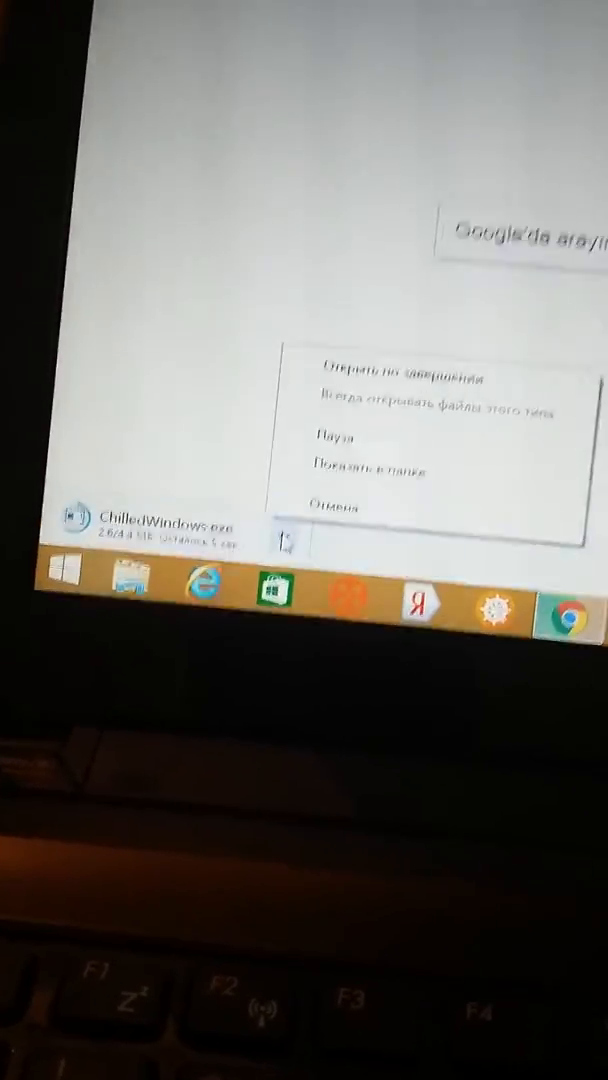
- Cancel the ChilledWindows.exe download from Chrome's download bar
{"action": "left_click", "coordinate": [350, 506]}
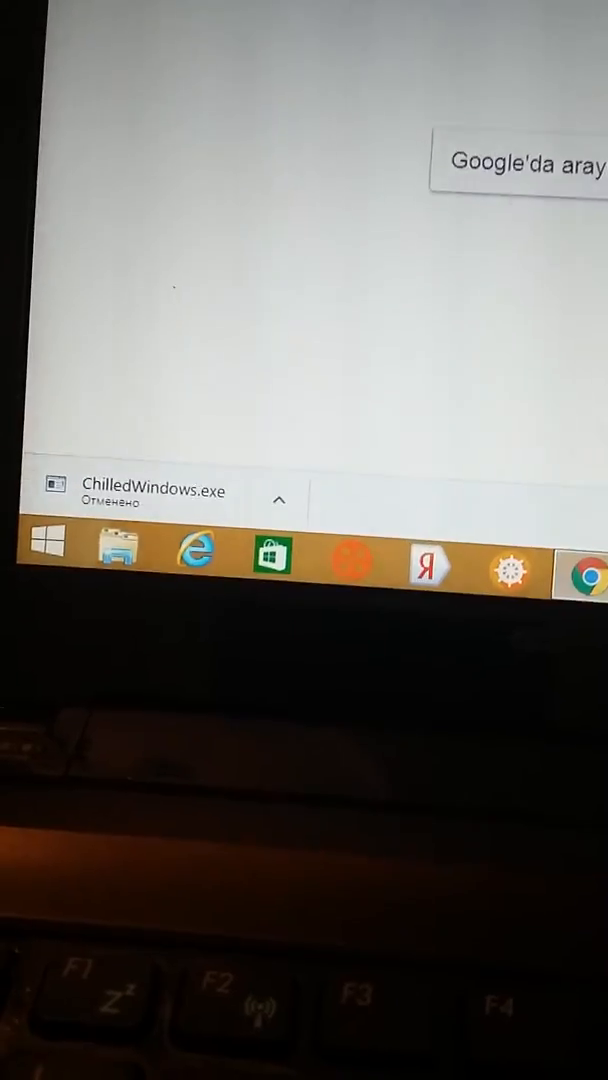